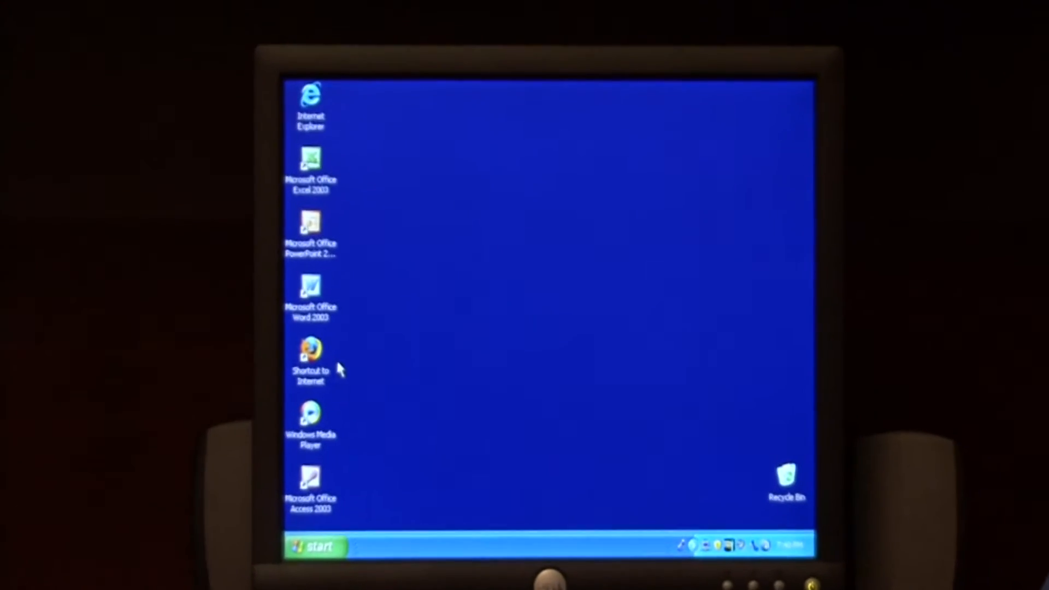
Launch System Restore from Start > All Programs > Accessories > System Tools
{"action": "left_click", "coordinate": [314, 545]}
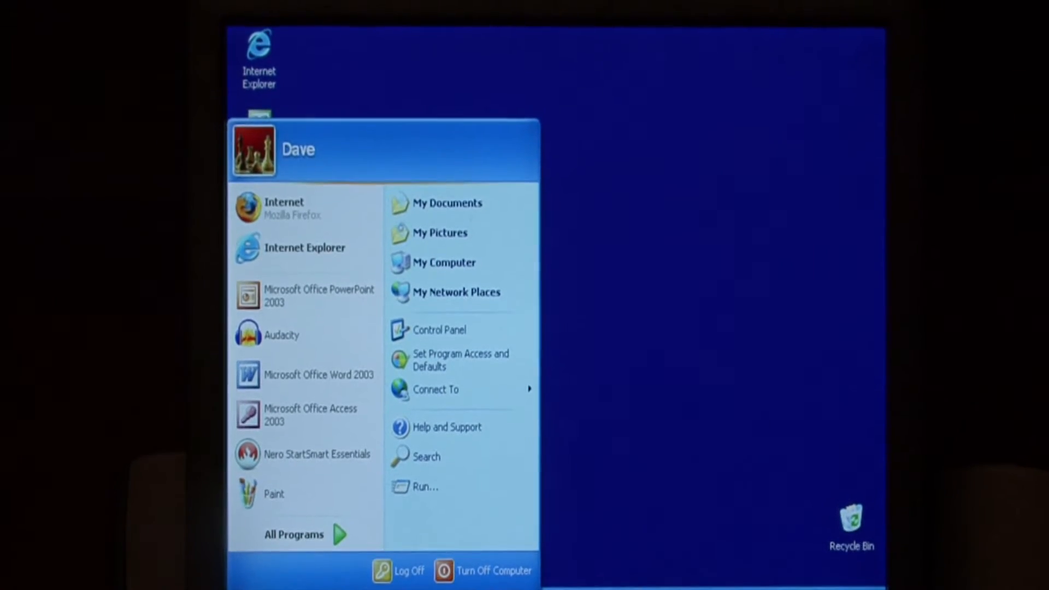
{"action": "left_click", "coordinate": [292, 534]}
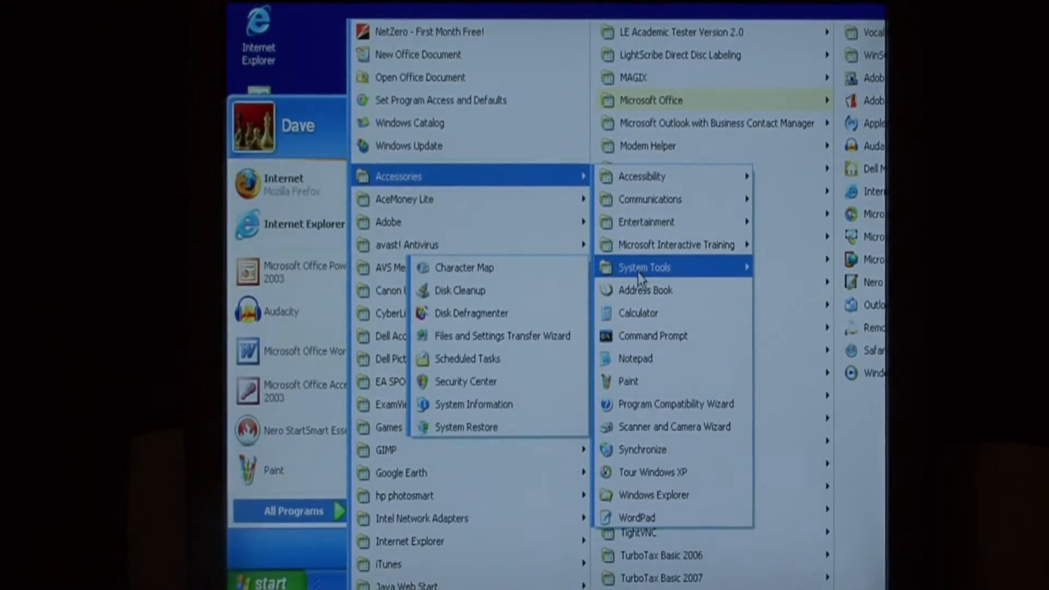
{"action": "mouse_move", "coordinate": [466, 426]}
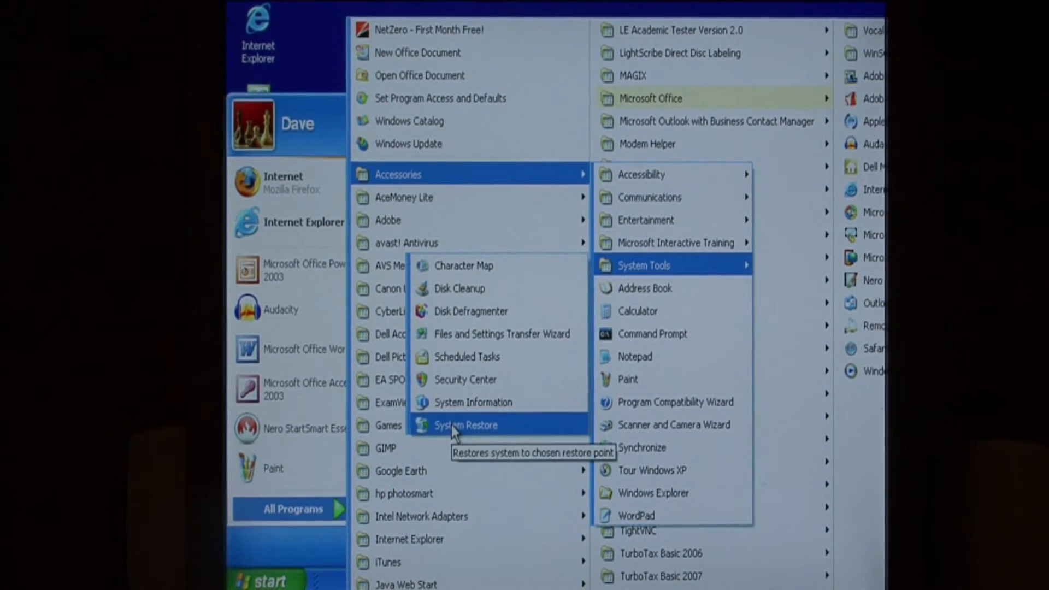
{"action": "left_click", "coordinate": [467, 425]}
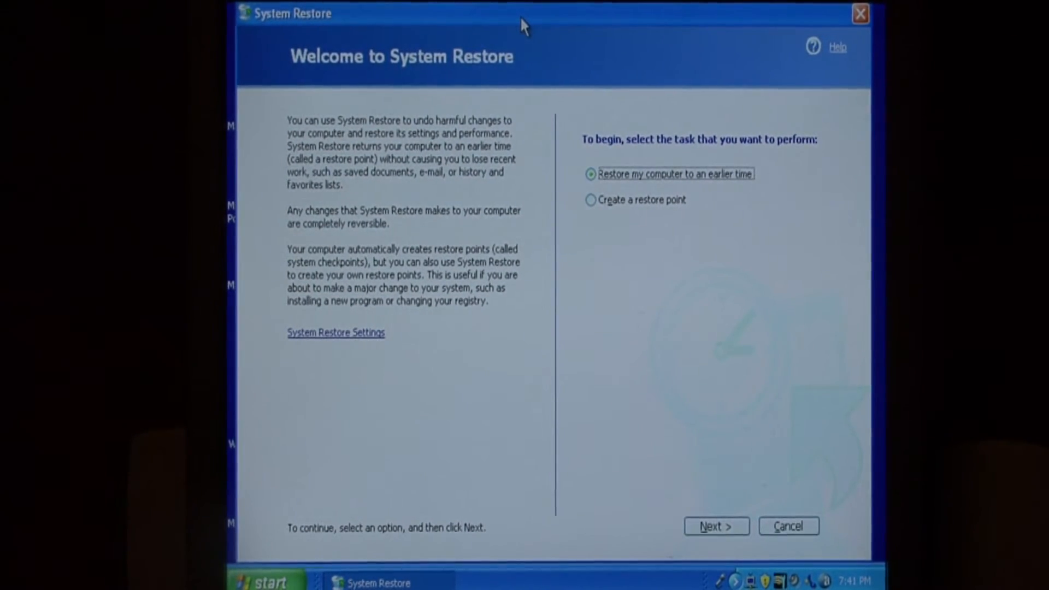
{"action": "mouse_move", "coordinate": [475, 29]}
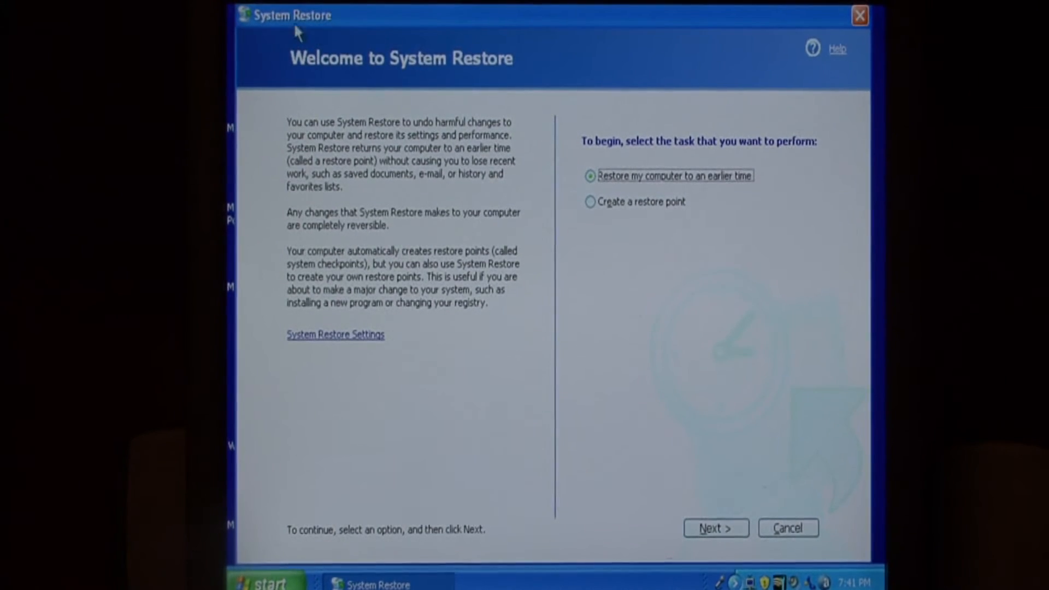
{"action": "mouse_move", "coordinate": [254, 32]}
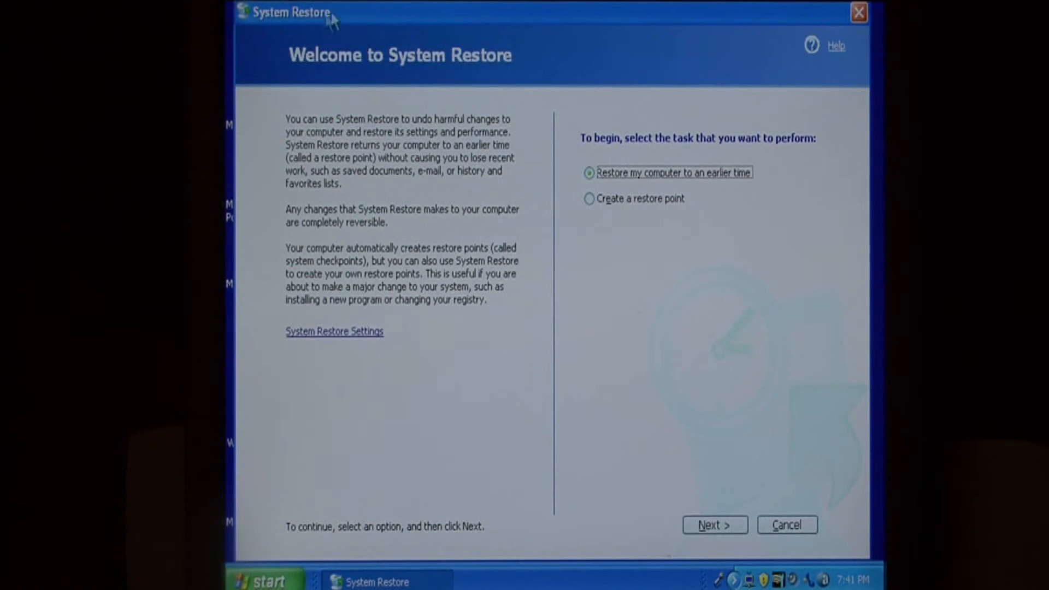
{"action": "mouse_move", "coordinate": [590, 209]}
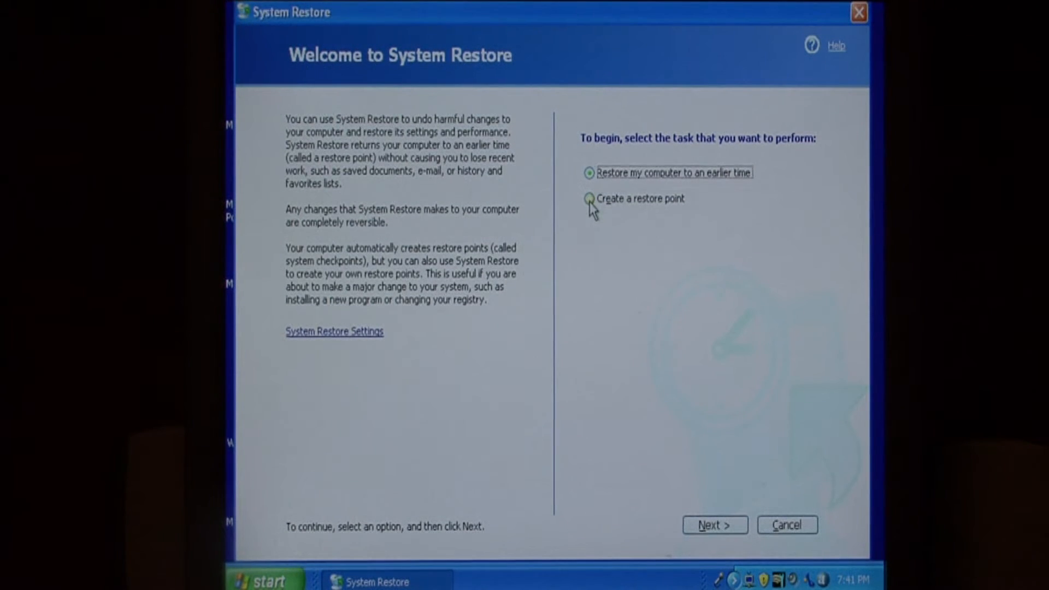
Create a restore point described 'Dave Andrews' via the Create a restore point option
{"action": "left_click", "coordinate": [715, 524]}
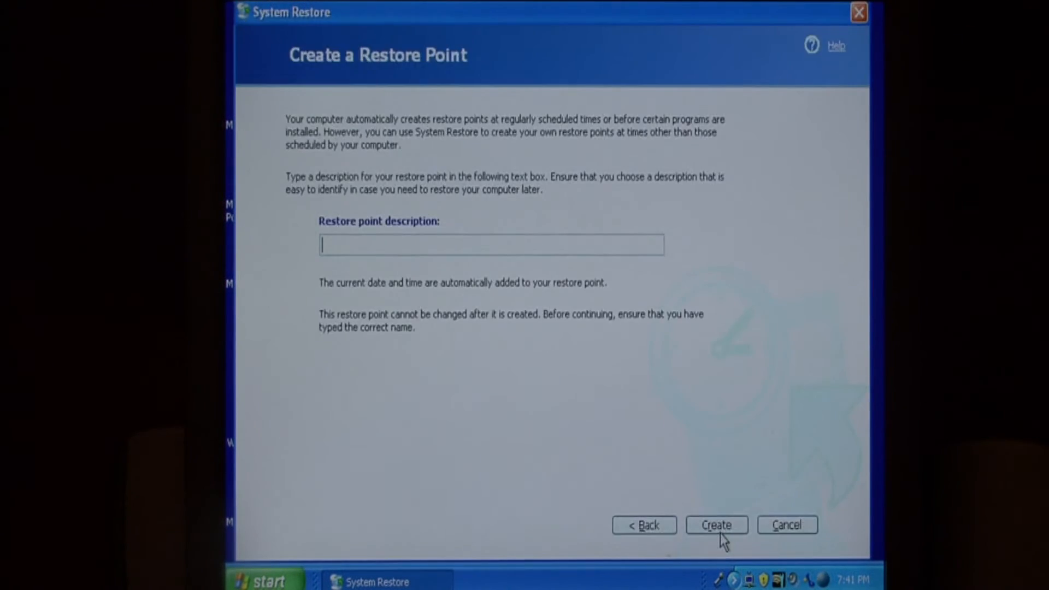
{"action": "mouse_move", "coordinate": [698, 498]}
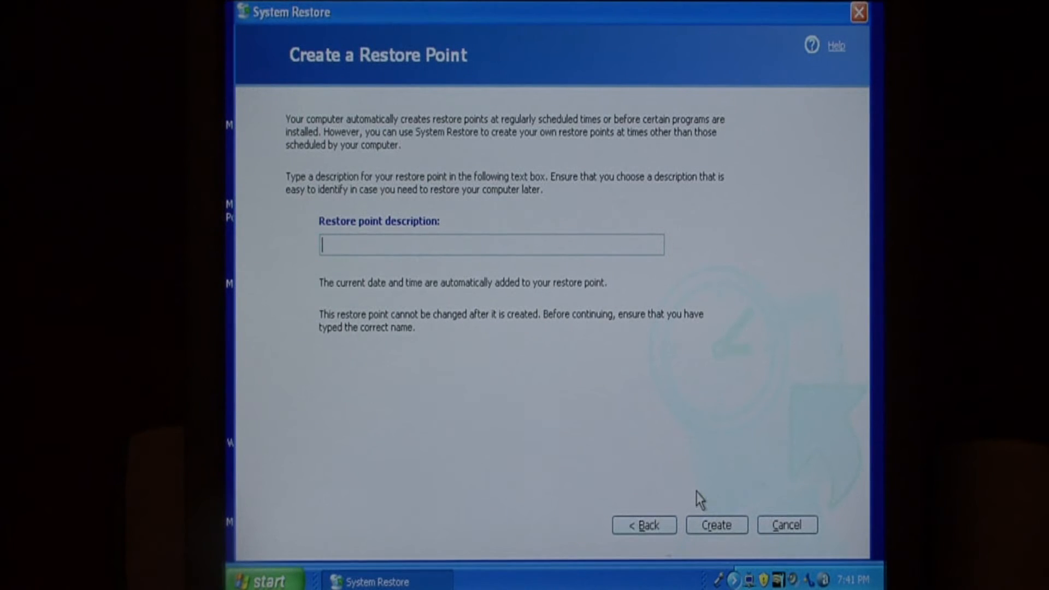
{"action": "type", "text": "Dave Andrews"}
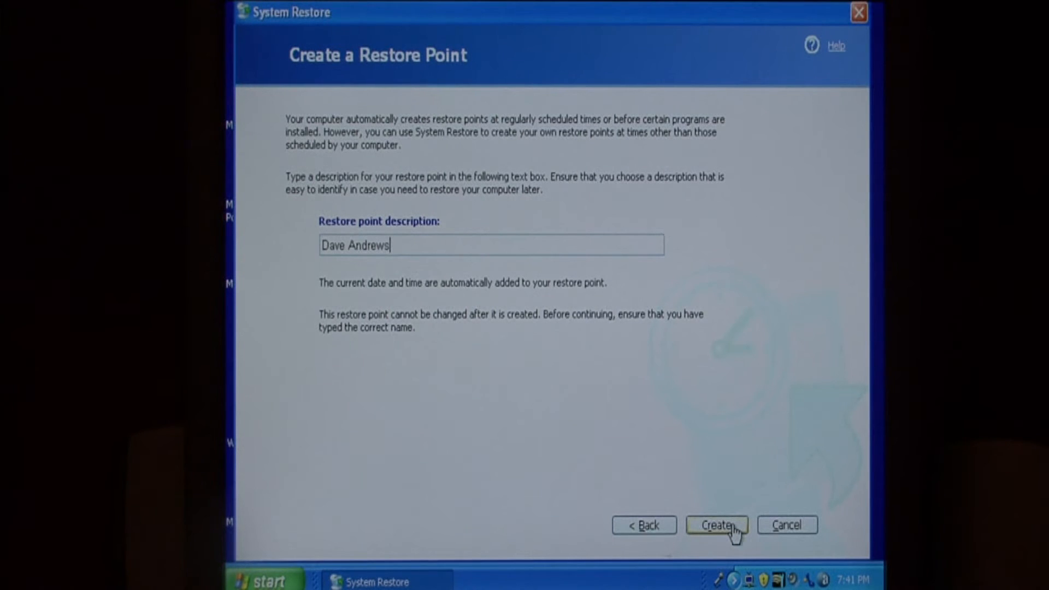
{"action": "left_click", "coordinate": [716, 525]}
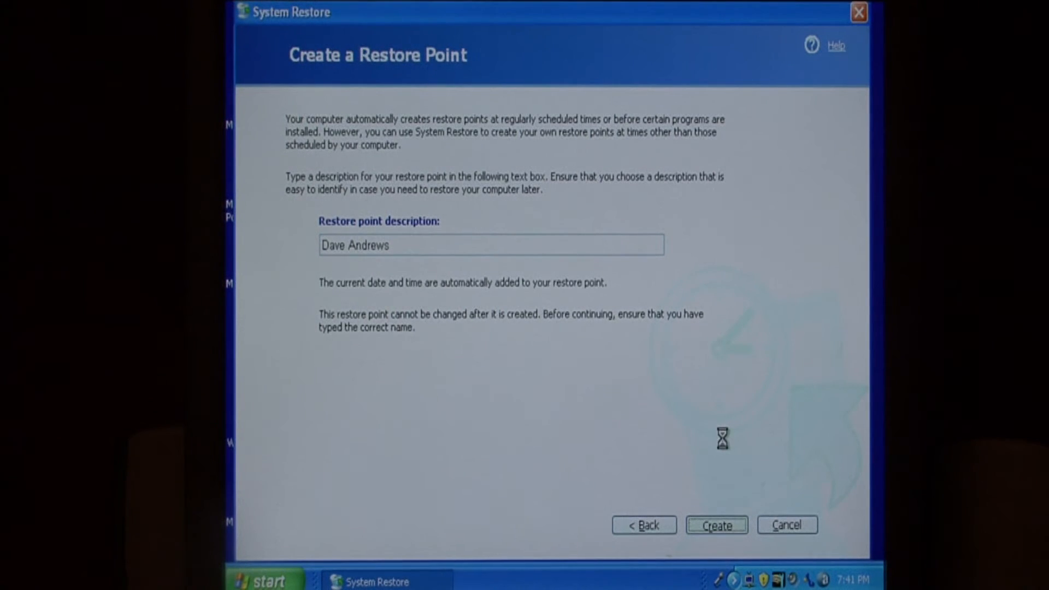
{"action": "mouse_move", "coordinate": [704, 419]}
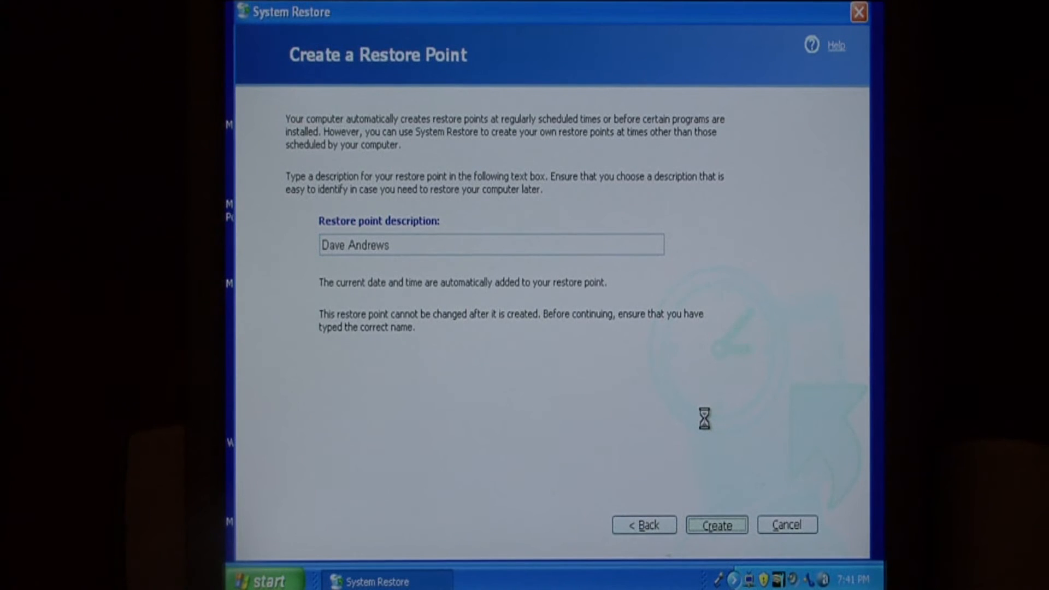
{"action": "left_click", "coordinate": [715, 524]}
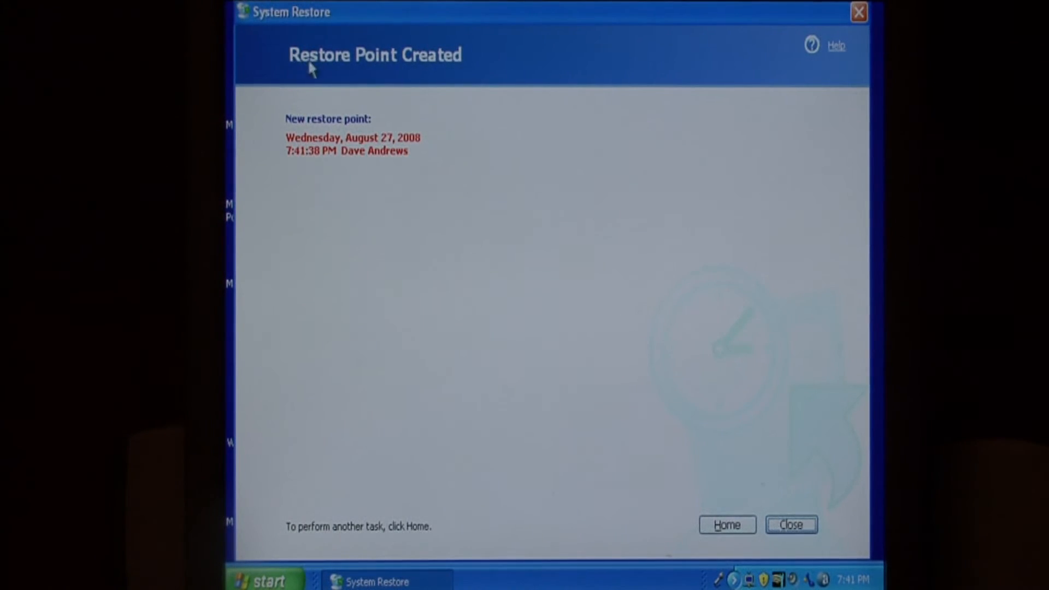
{"action": "mouse_move", "coordinate": [556, 349]}
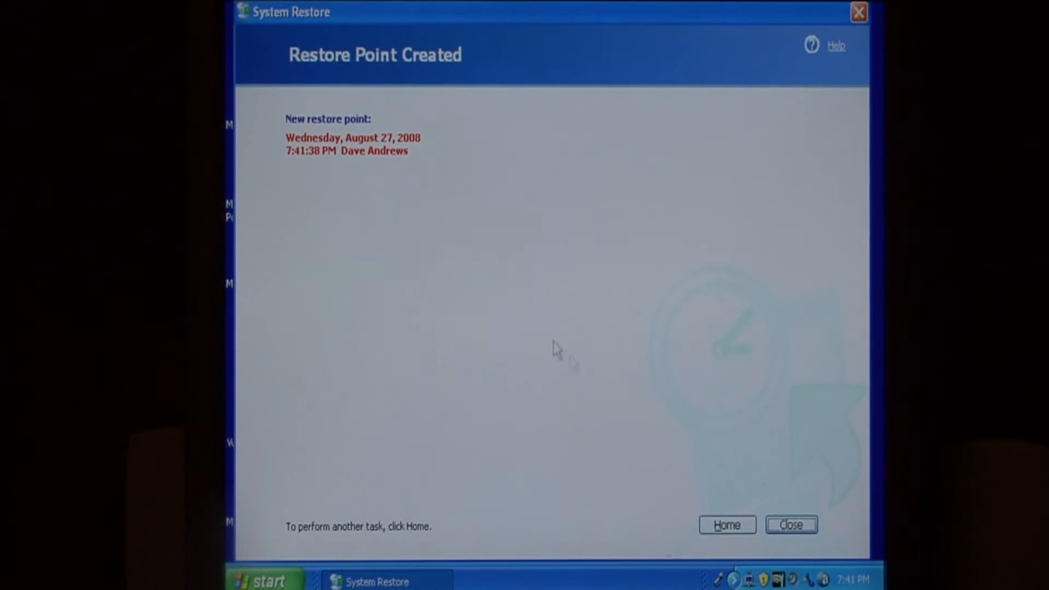
Close the Restore Point Created confirmation, returning to the desktop
{"action": "left_click", "coordinate": [790, 525]}
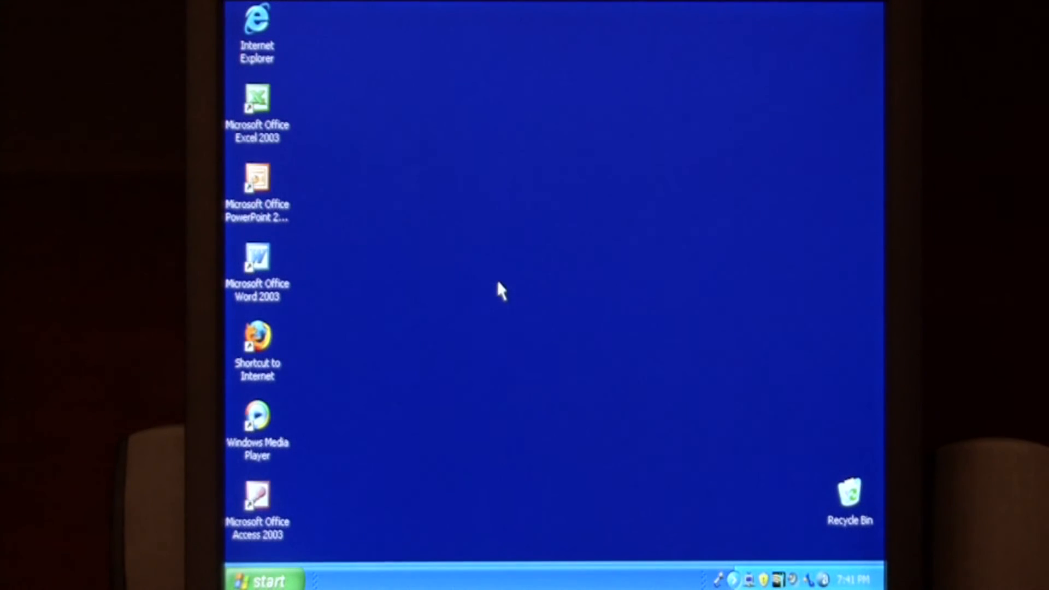
{"action": "mouse_move", "coordinate": [344, 450]}
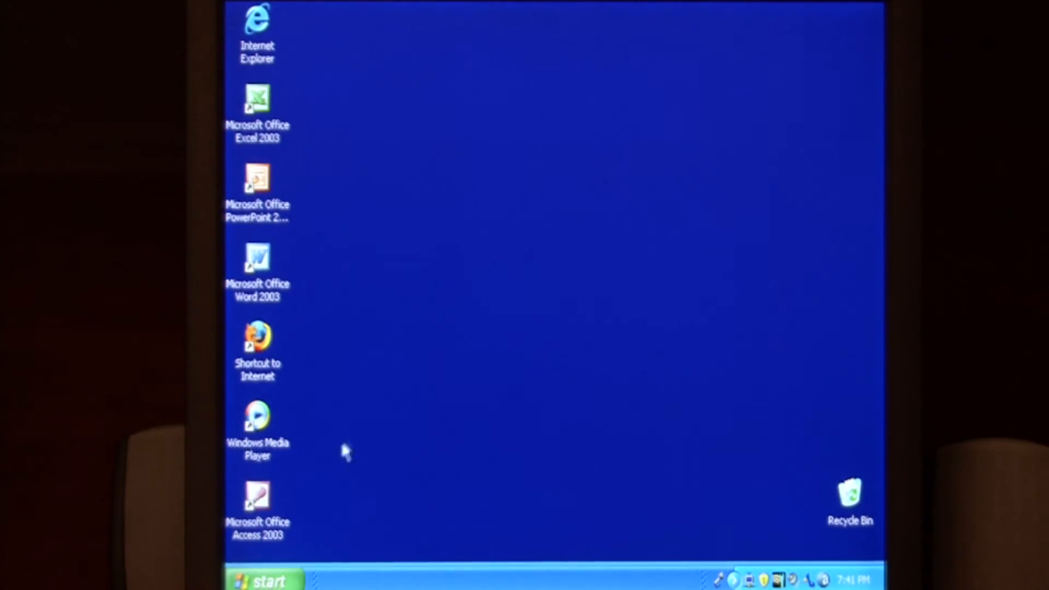
Relaunch System Restore and continue with 'Restore my computer to an earlier time' to the calendar
{"action": "left_click", "coordinate": [257, 579]}
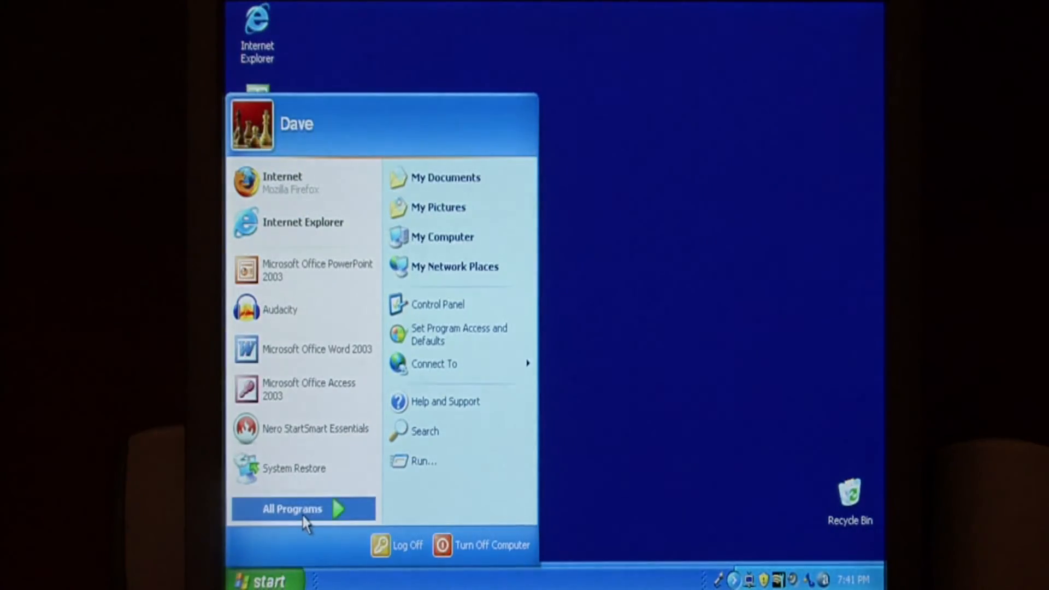
{"action": "left_click", "coordinate": [291, 509]}
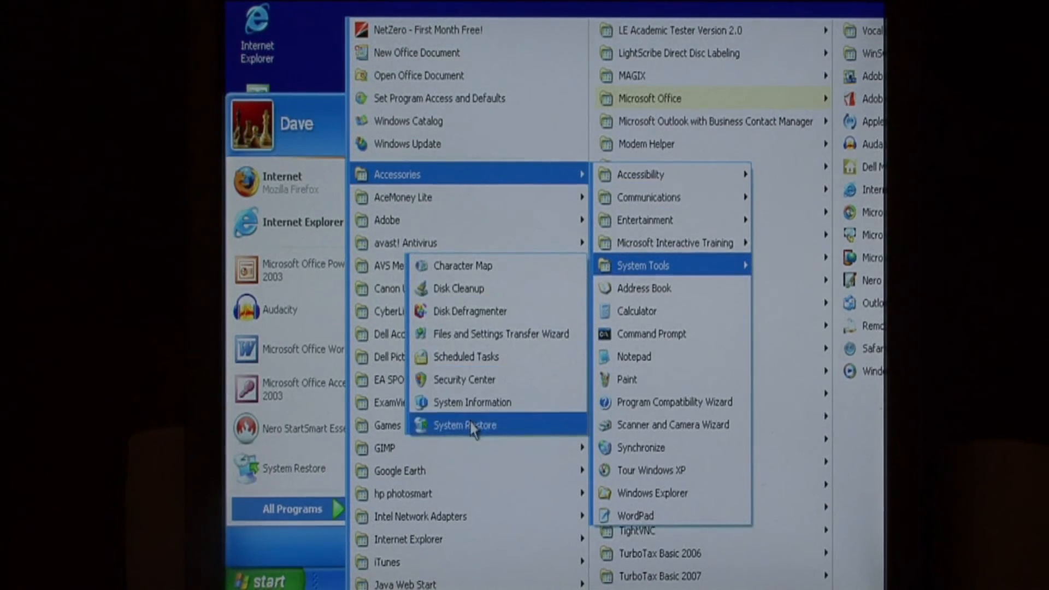
{"action": "left_click", "coordinate": [464, 425]}
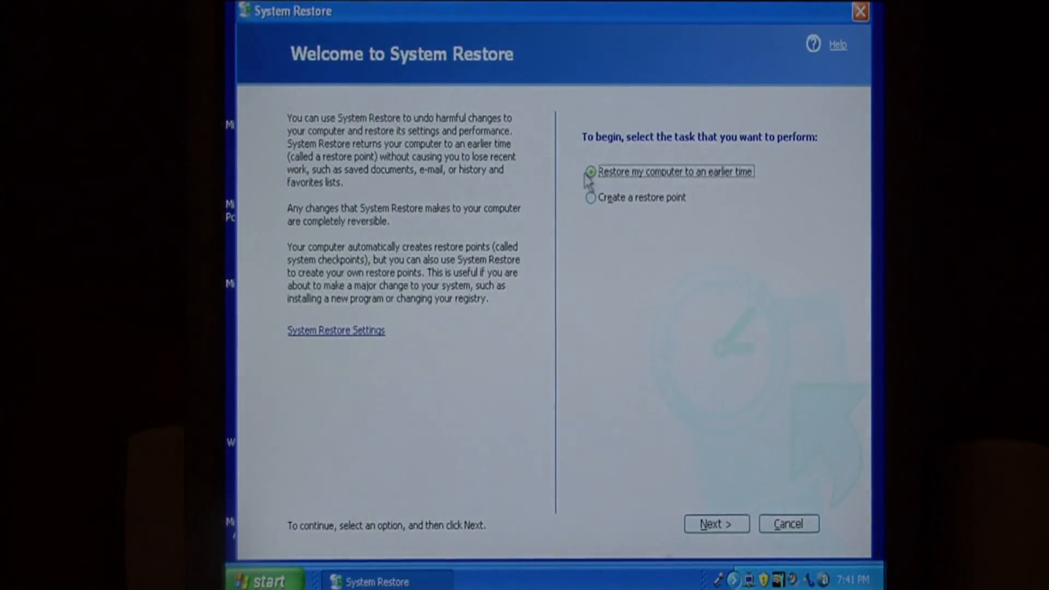
{"action": "mouse_move", "coordinate": [545, 176]}
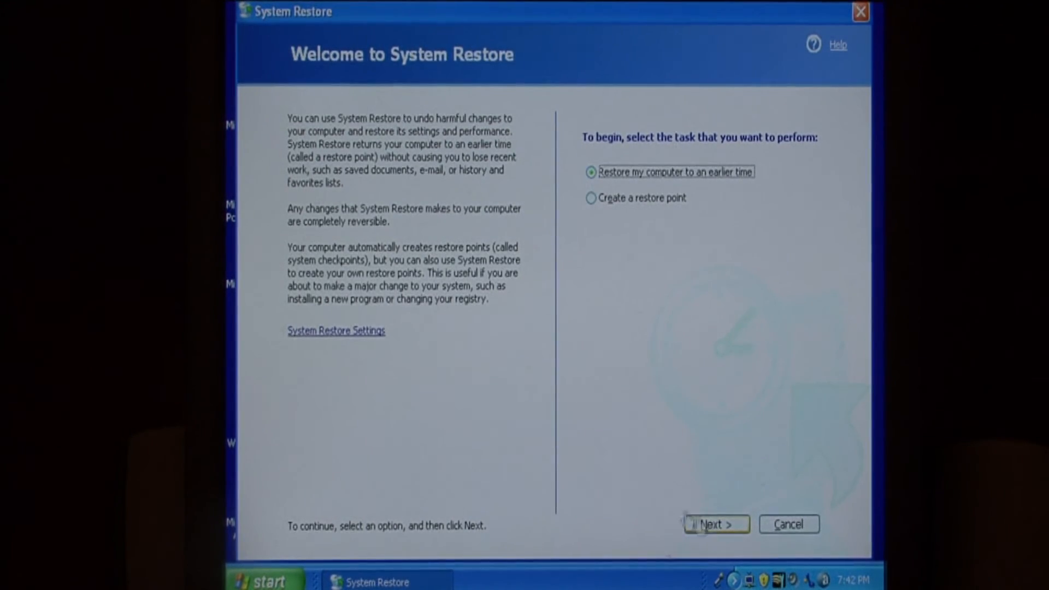
{"action": "left_click", "coordinate": [714, 523]}
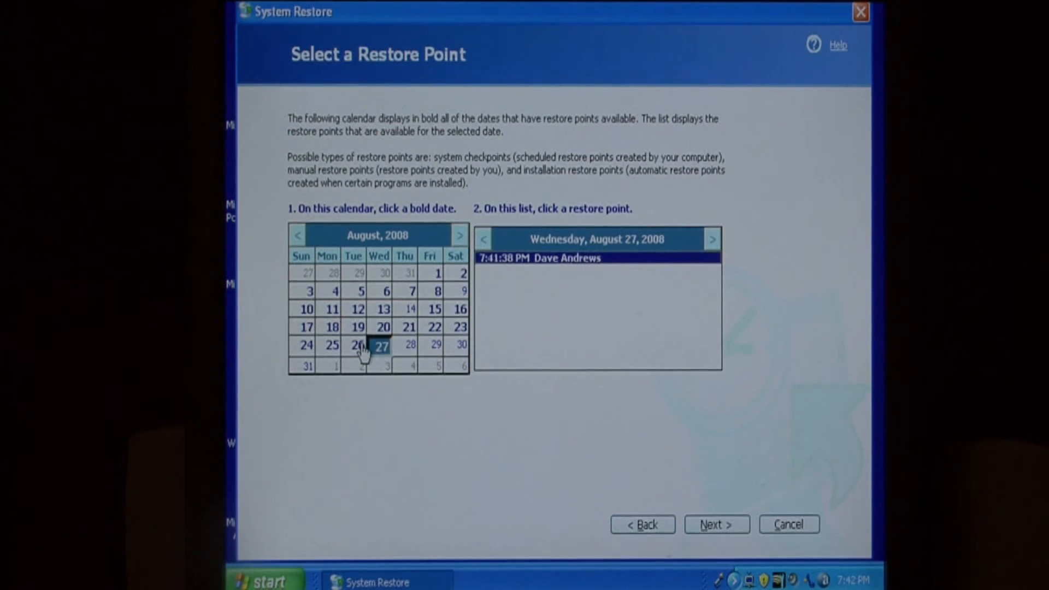
Show the system checkpoints for August 24 and then August 13, 2008 on the calendar
{"action": "left_click", "coordinate": [304, 346]}
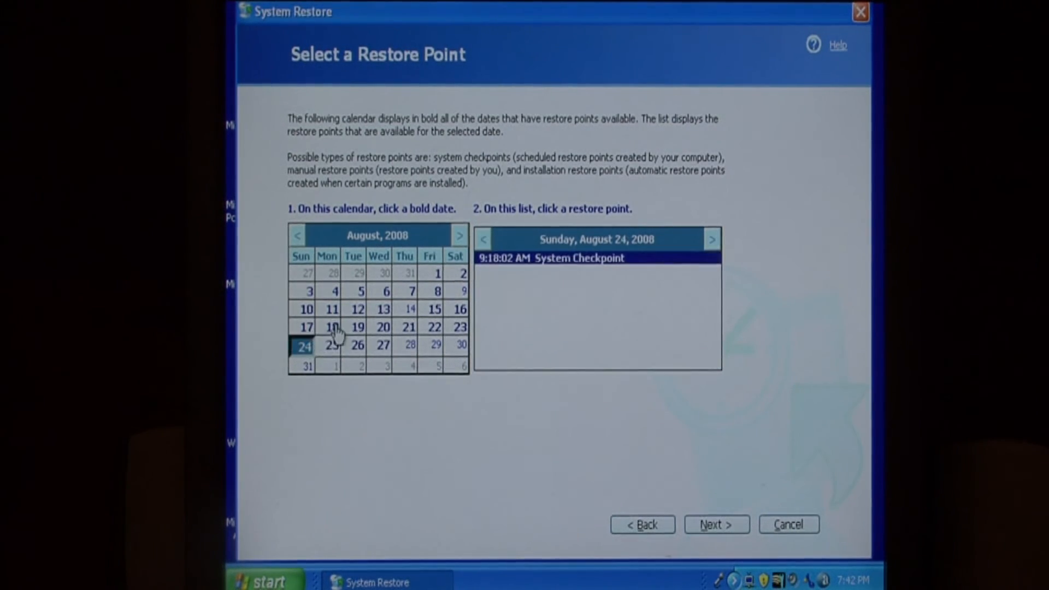
{"action": "left_click", "coordinate": [381, 309]}
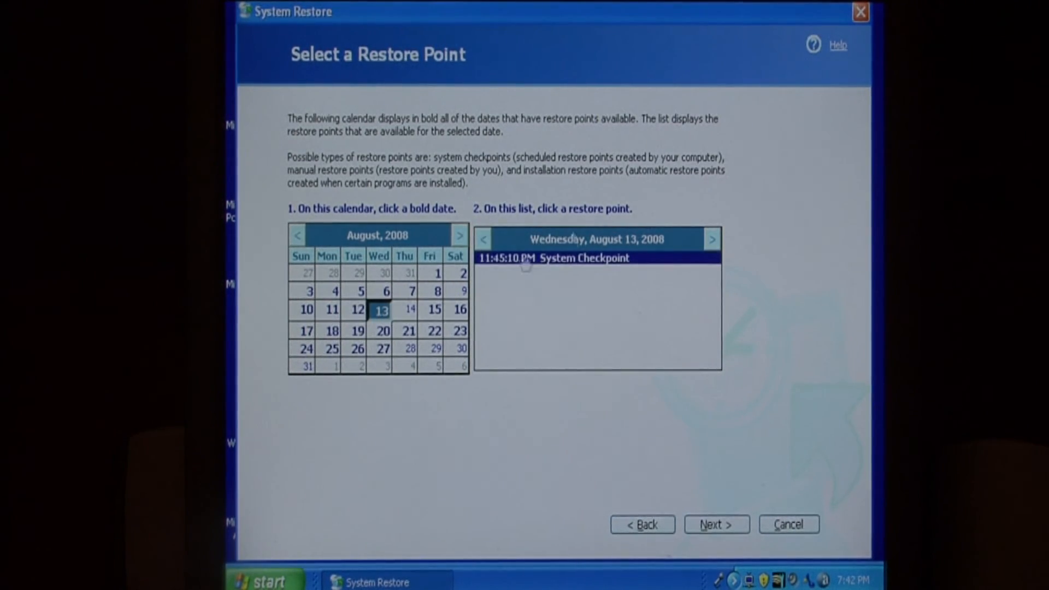